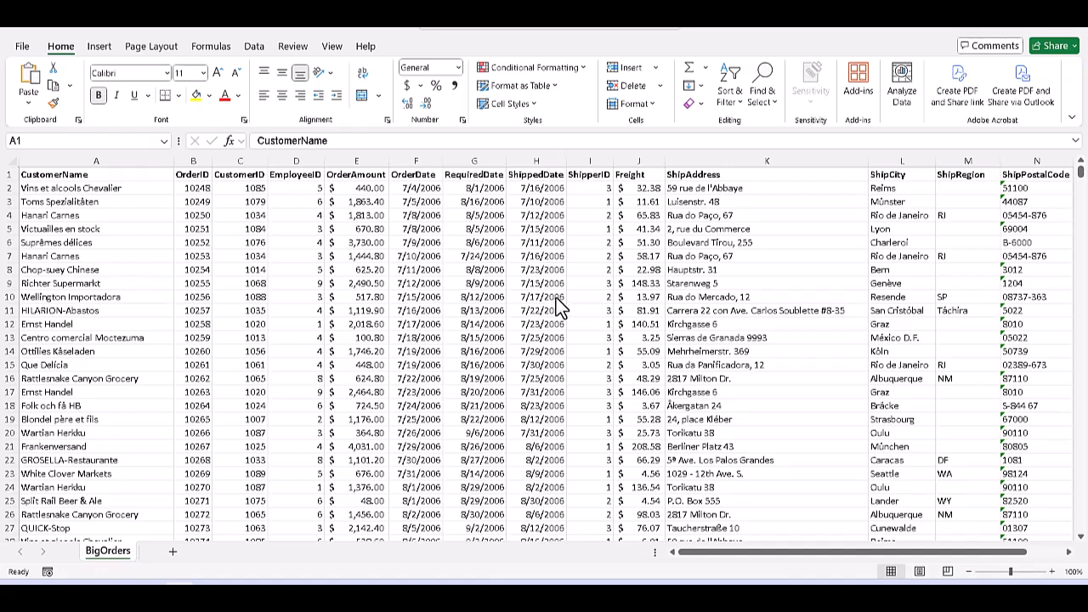
mouse_move(316, 293)
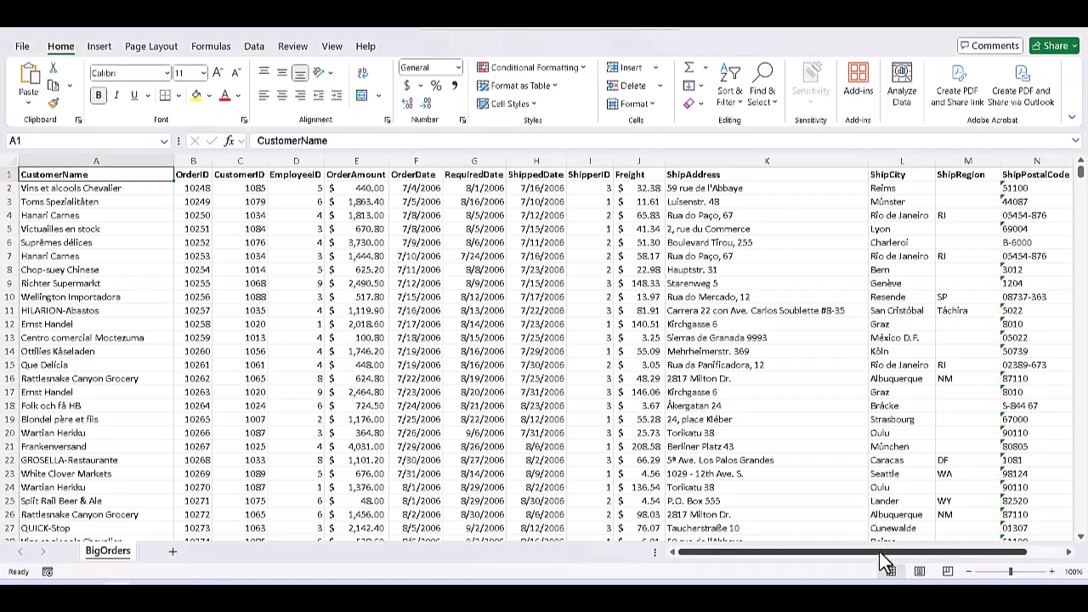
Step: Preview the BigOrders printout, which spans 54 pages with no repeated headings
scroll("down", 3)
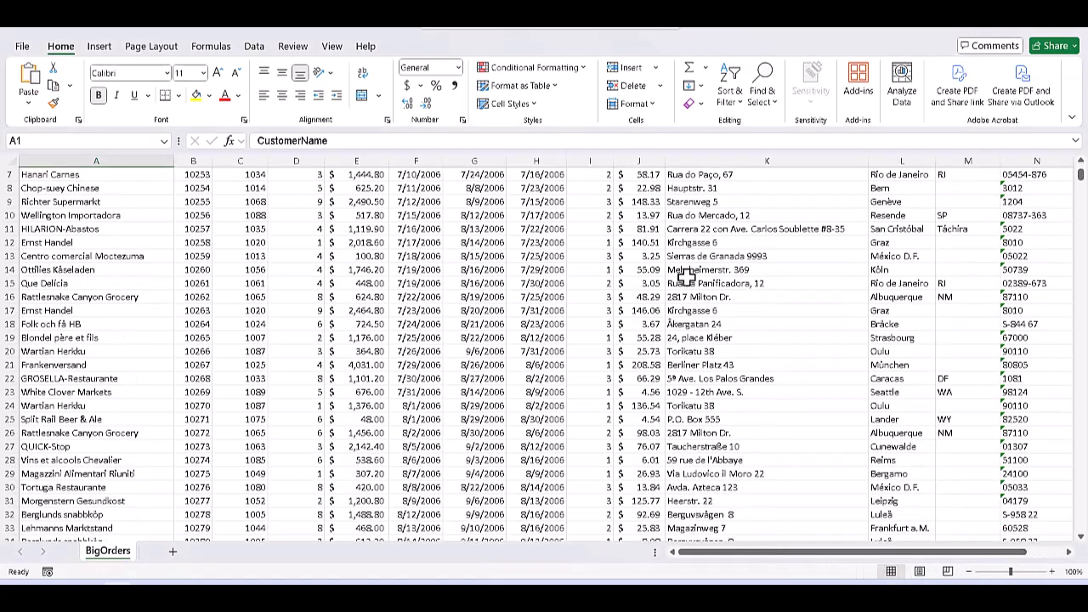
scroll("up", 3)
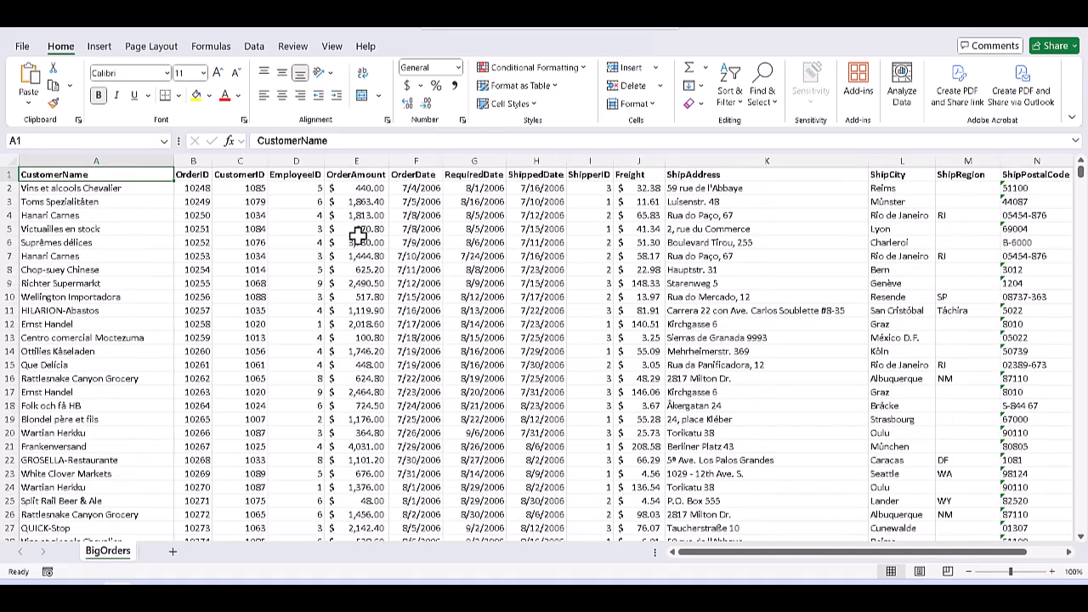
left_click(23, 46)
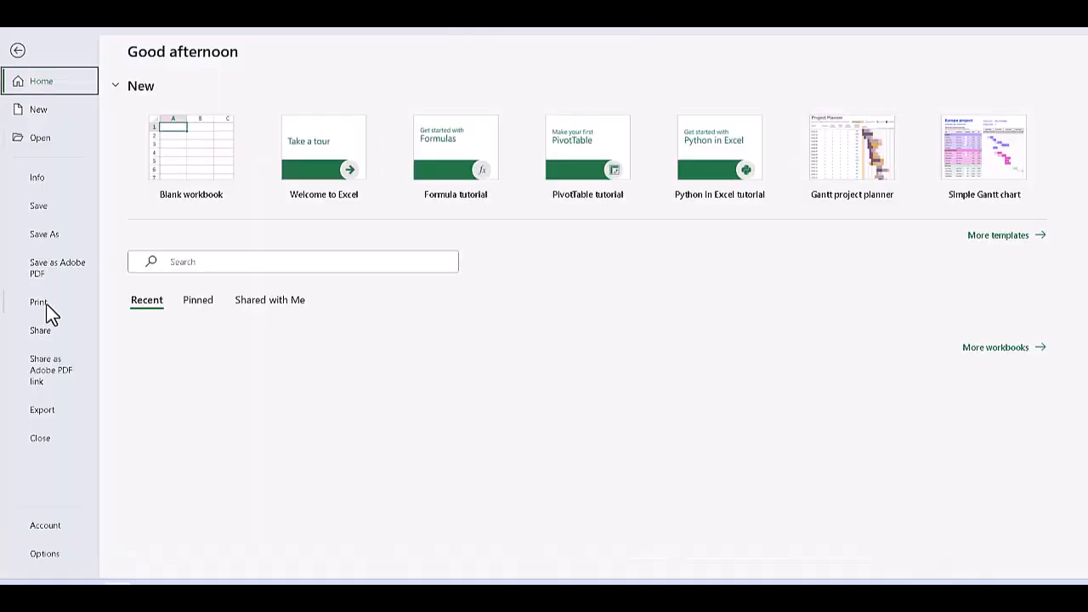
left_click(38, 301)
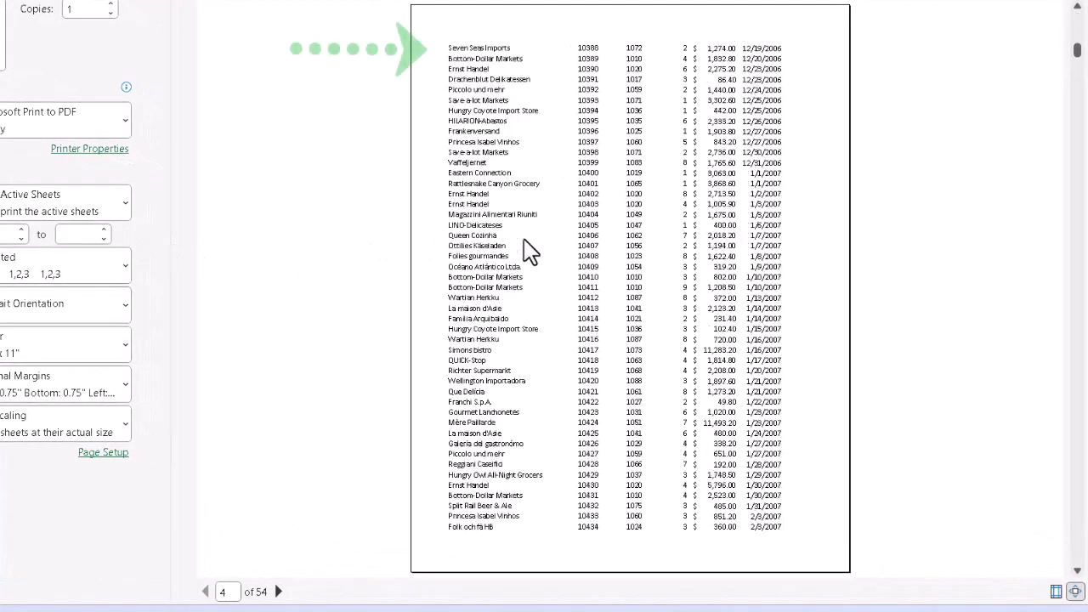
left_click(205, 592)
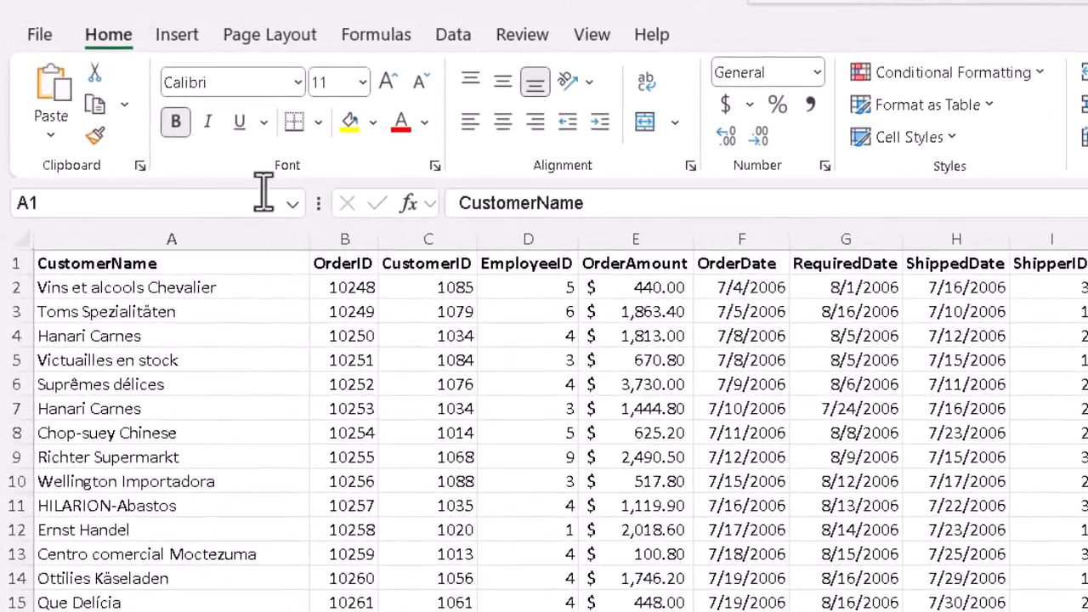
Step: Switch to the Page Layout ribbon from the print preview
left_click(270, 34)
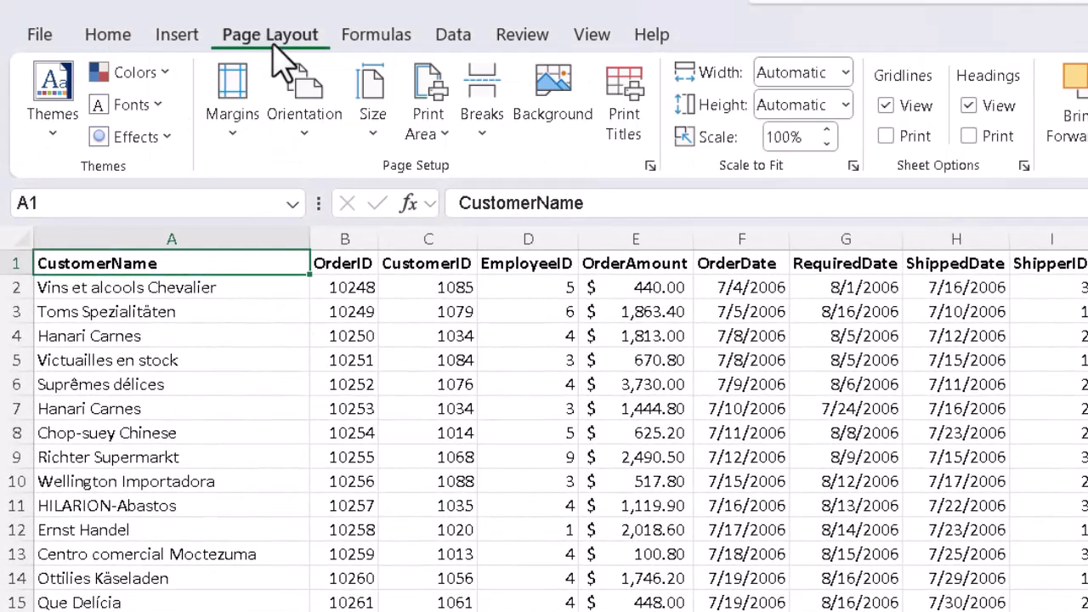
mouse_move(468, 179)
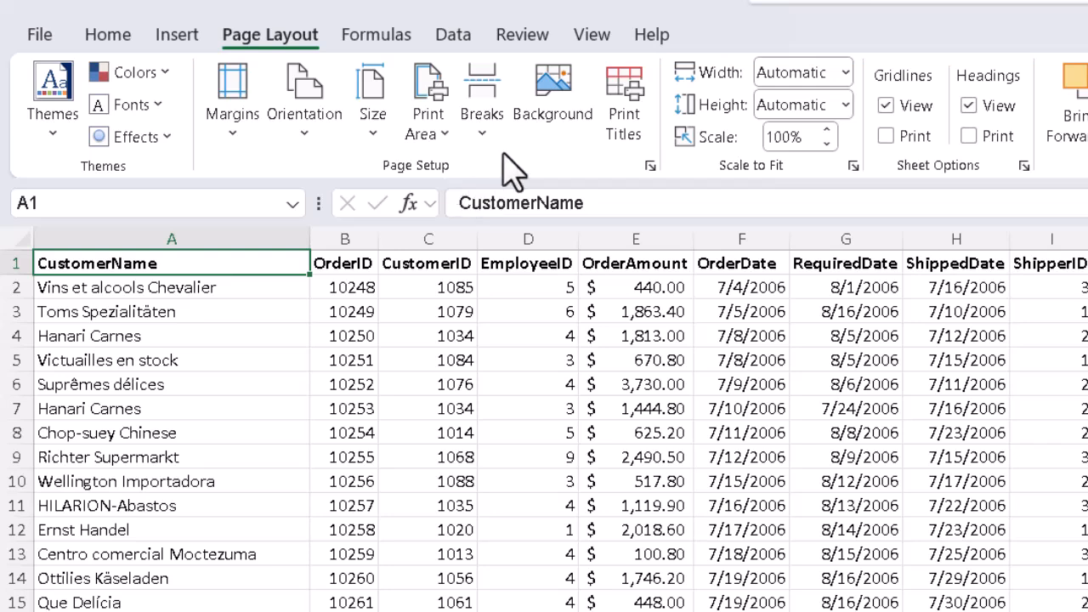
mouse_move(623, 102)
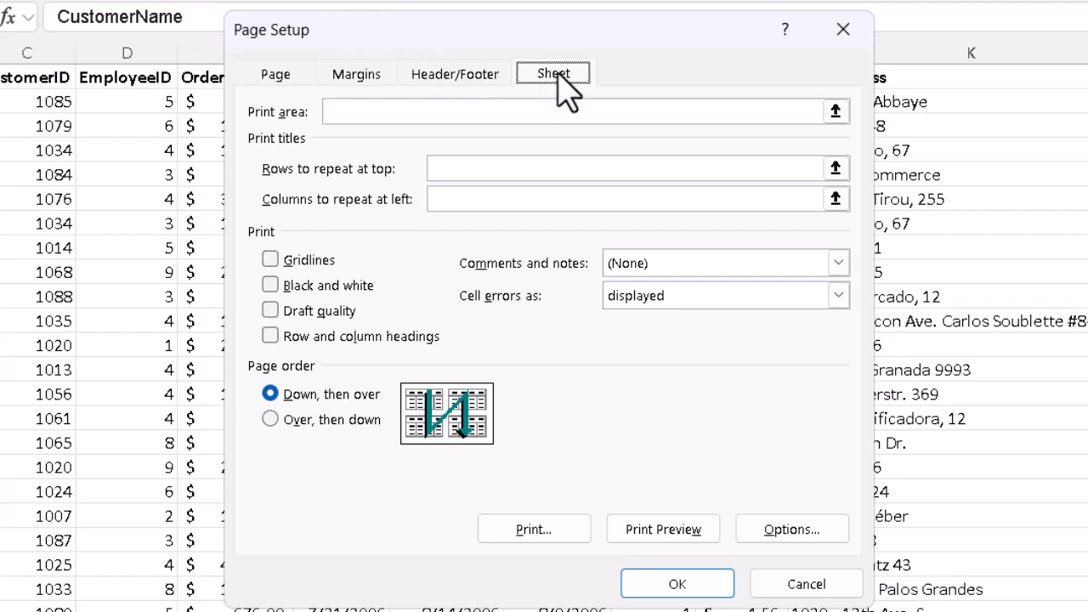
mouse_move(374, 175)
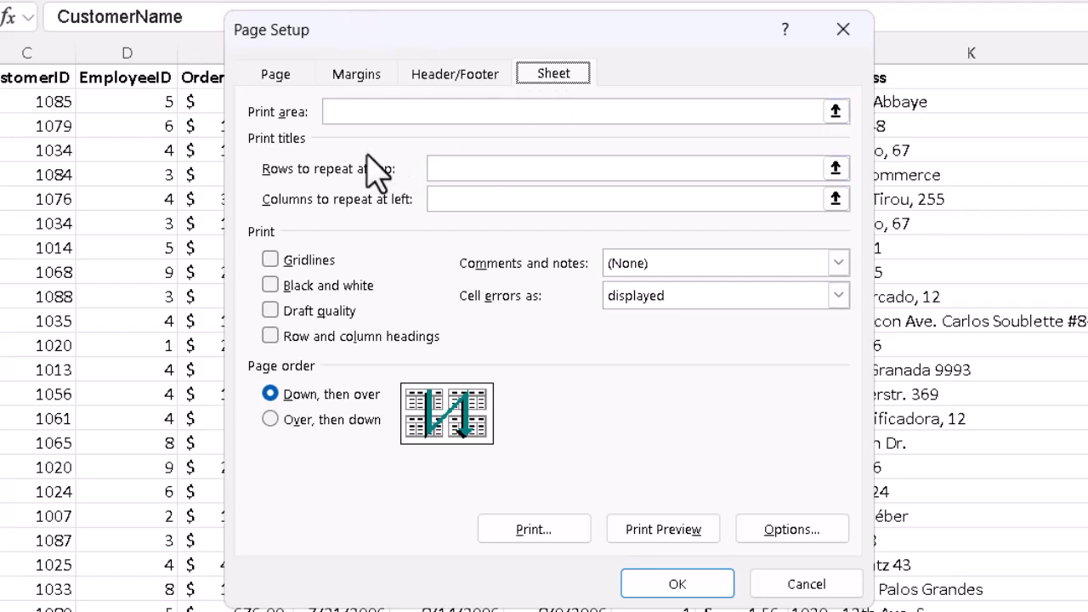
mouse_move(370, 161)
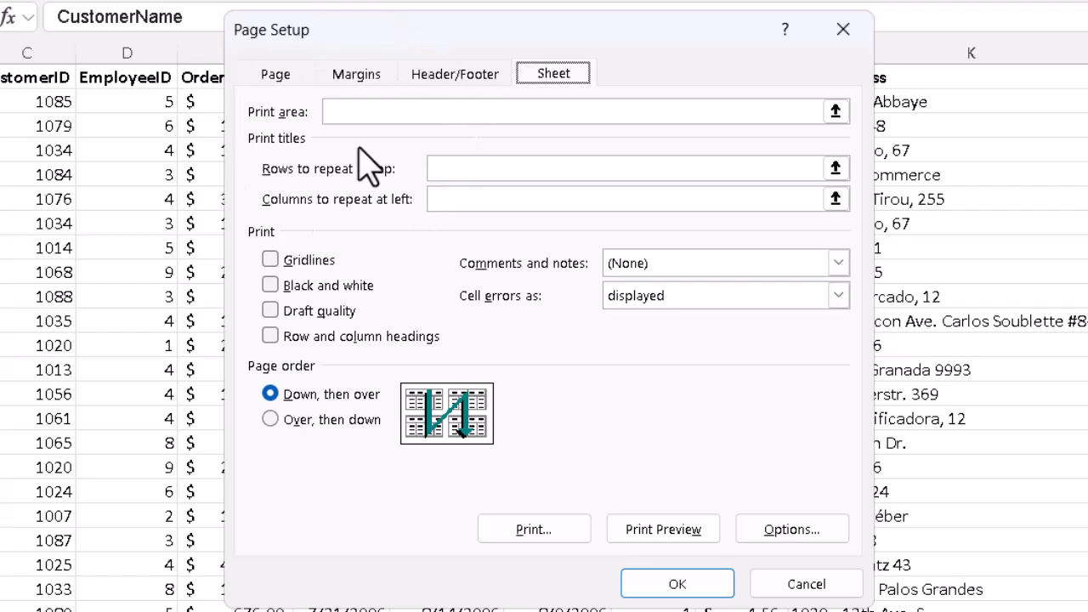
mouse_move(379, 166)
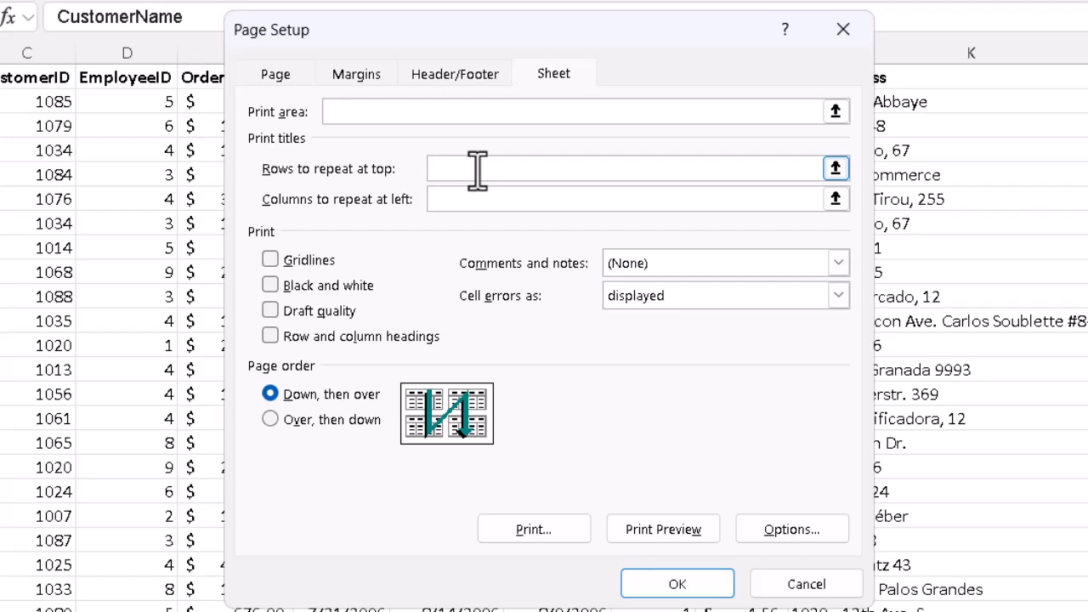
Step: Set print titles: rows 1:1 repeat at top, columns a:b repeat at left
type("1")
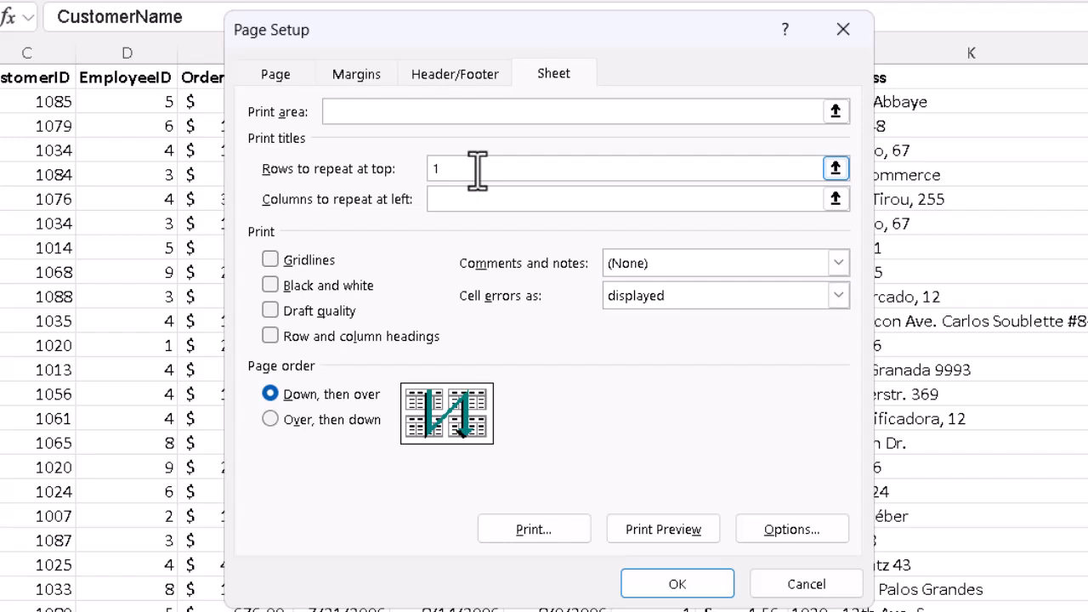
type(":1")
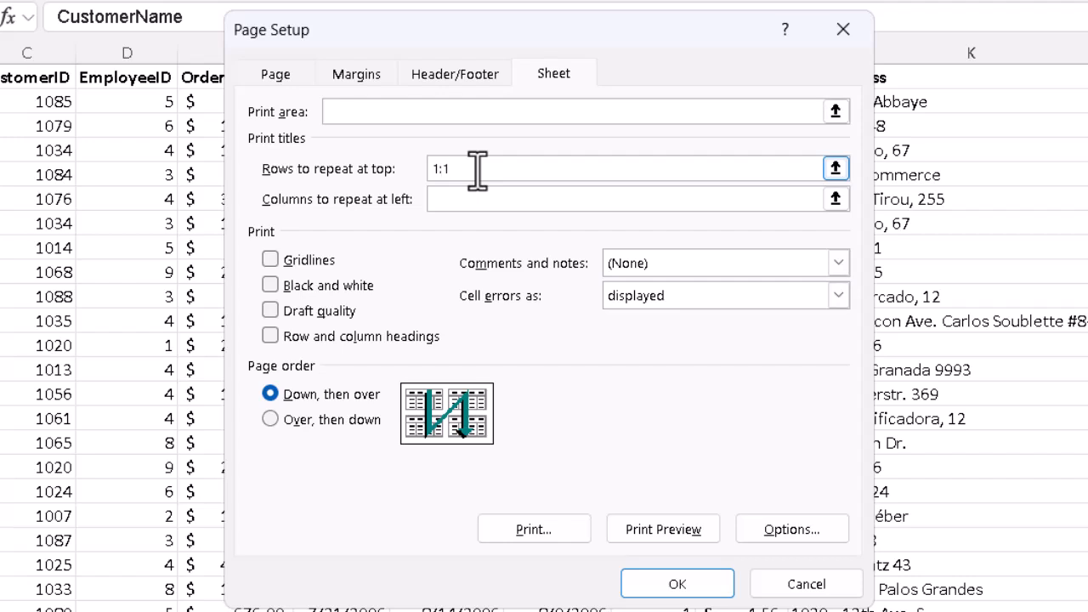
left_click(450, 168)
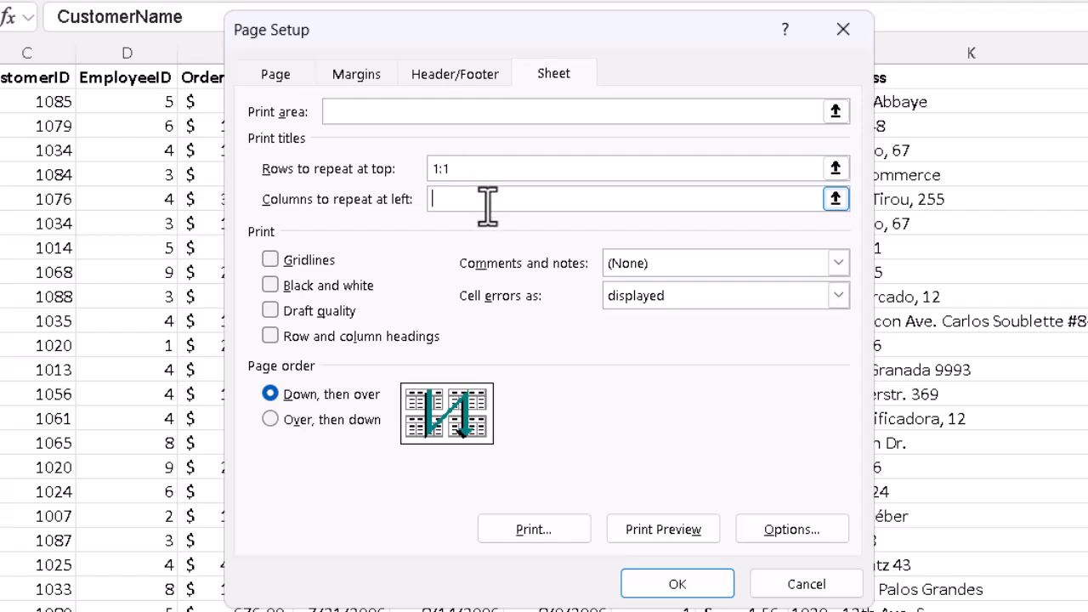
type("a")
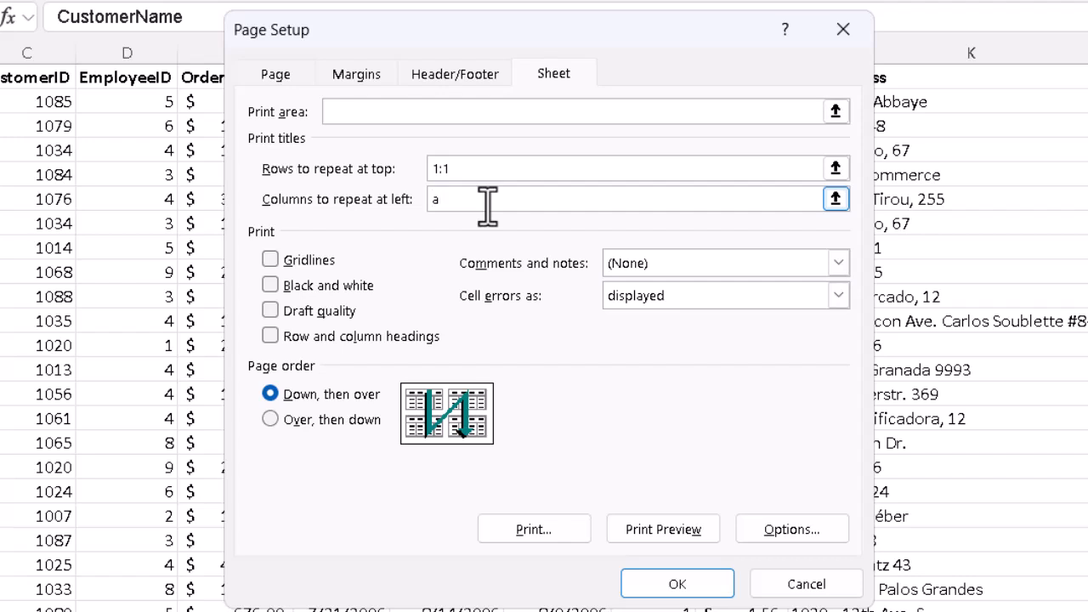
type(":b")
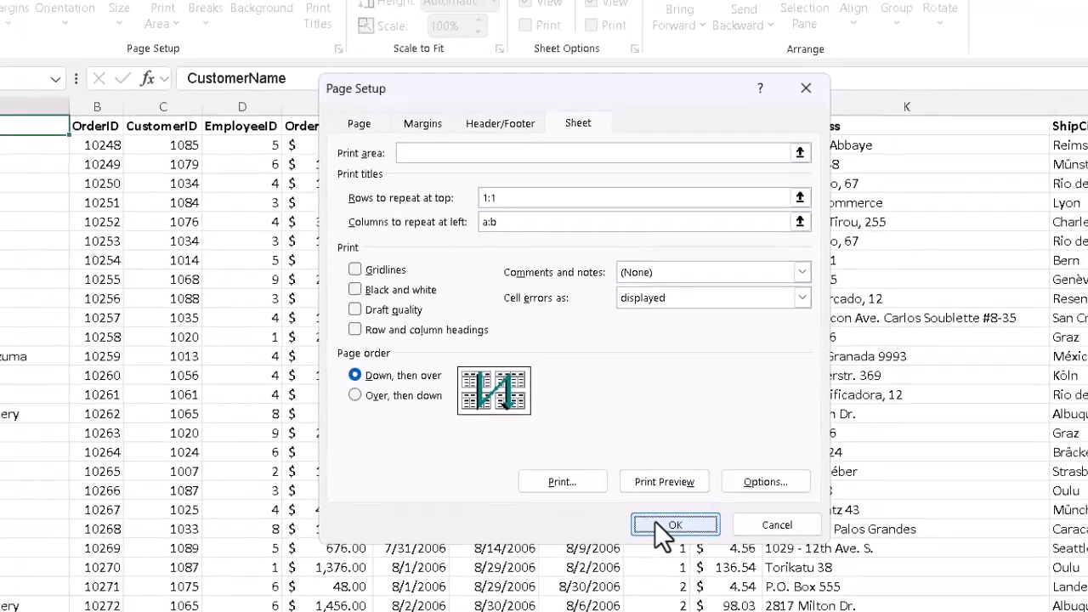
Step: Apply the print titles and confirm the 76-page preview repeats the headers
left_click(676, 525)
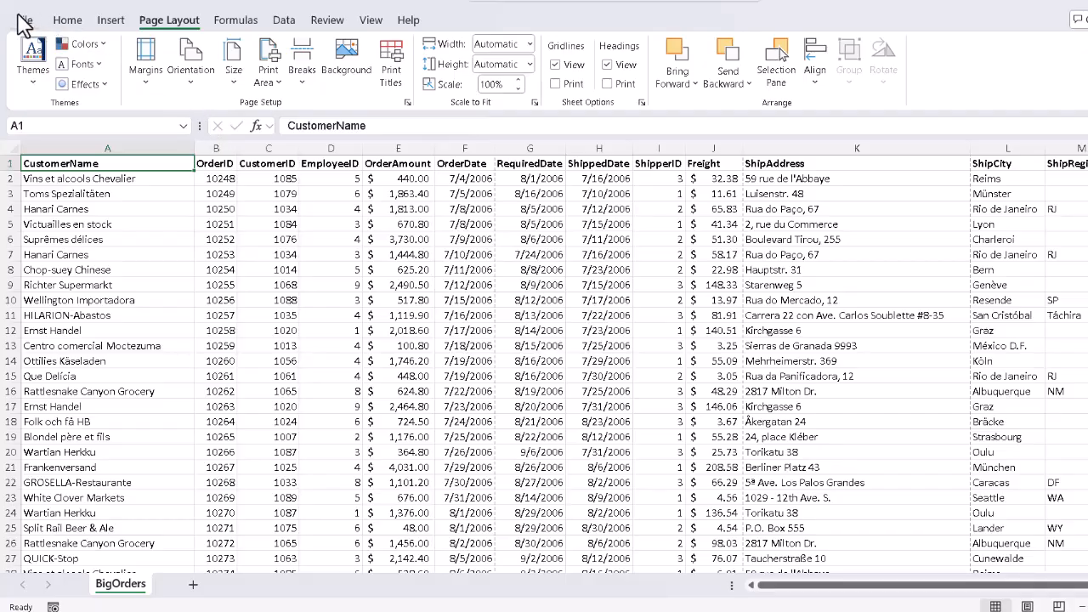
left_click(19, 19)
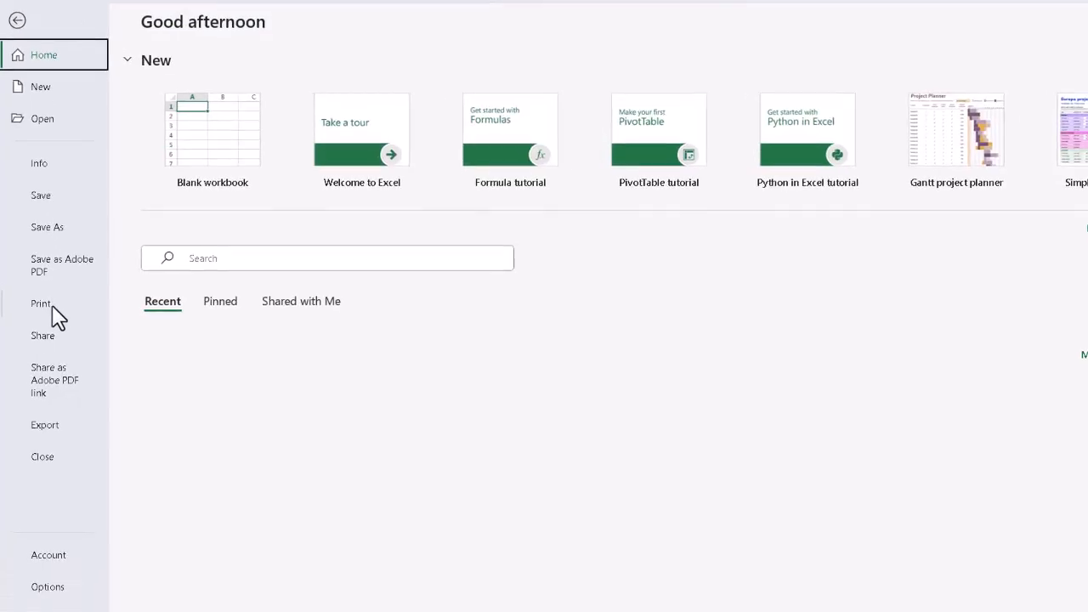
left_click(41, 304)
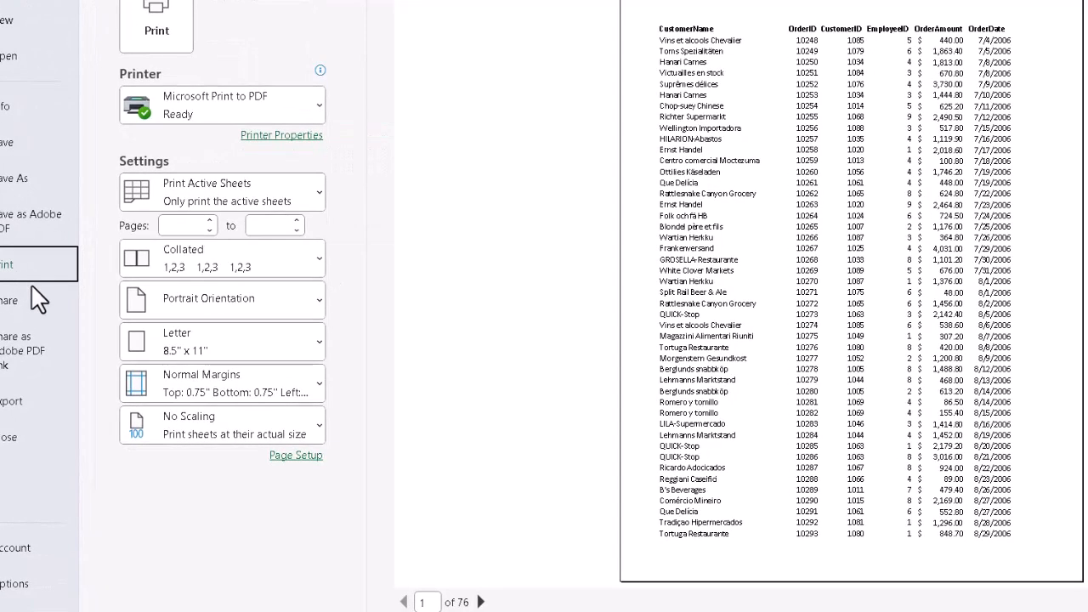
mouse_move(780, 187)
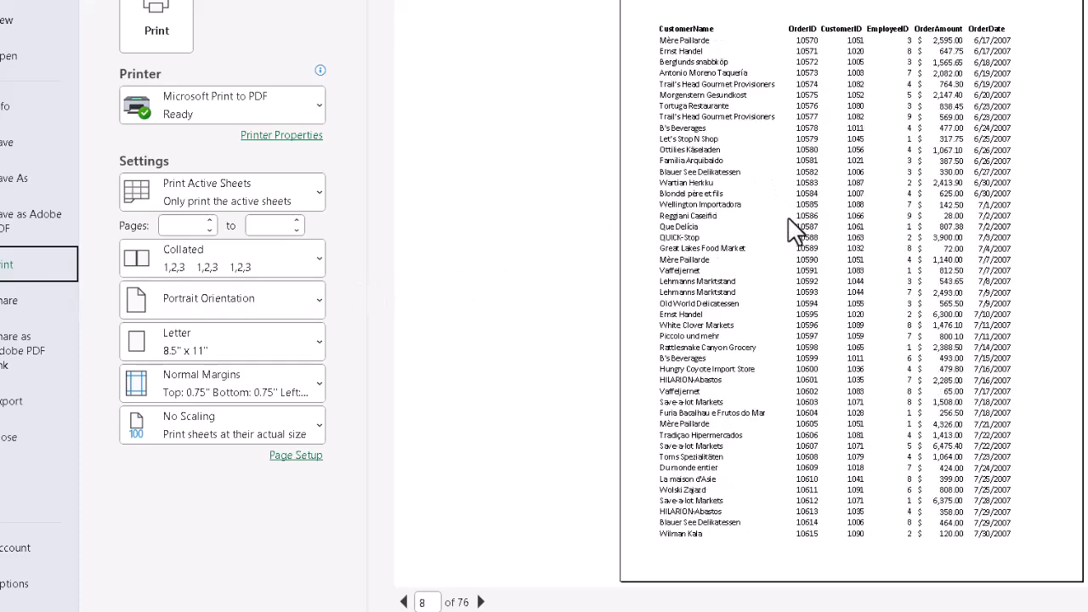
left_click(404, 602)
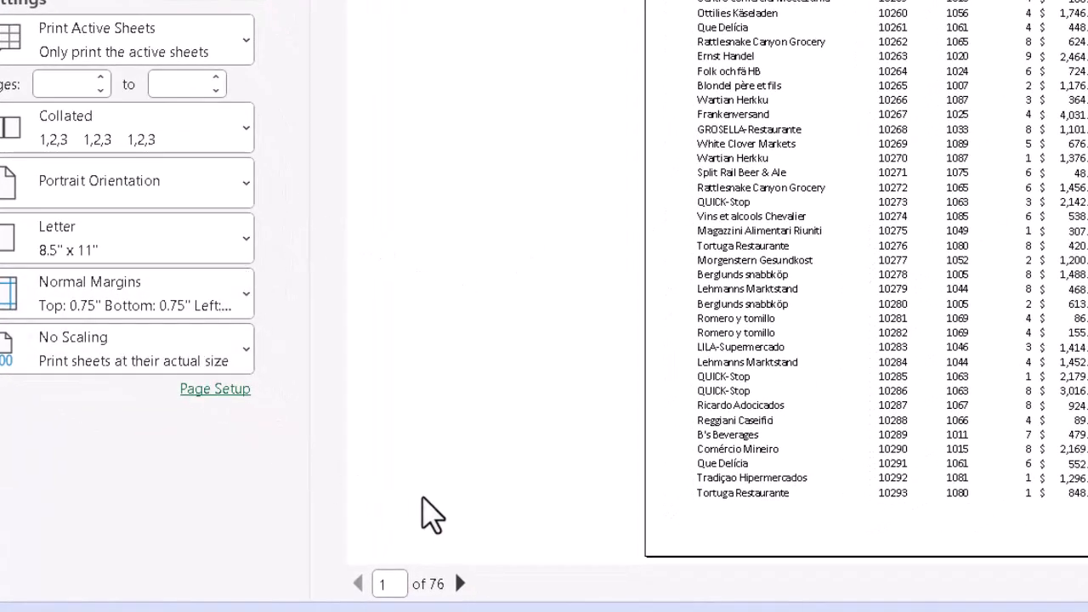
mouse_move(489, 532)
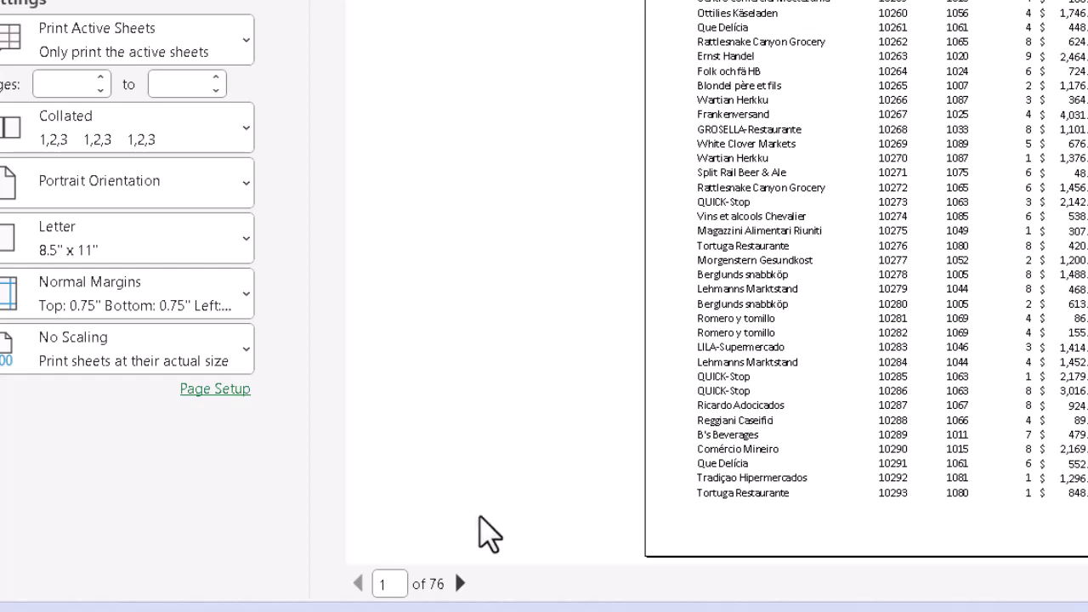
mouse_move(498, 591)
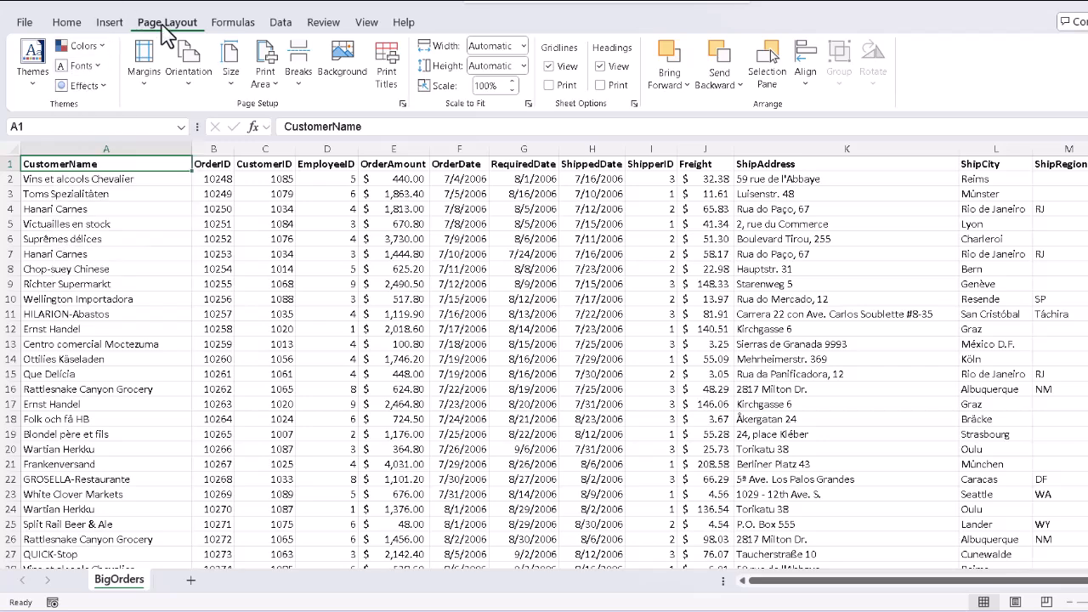
mouse_move(317, 100)
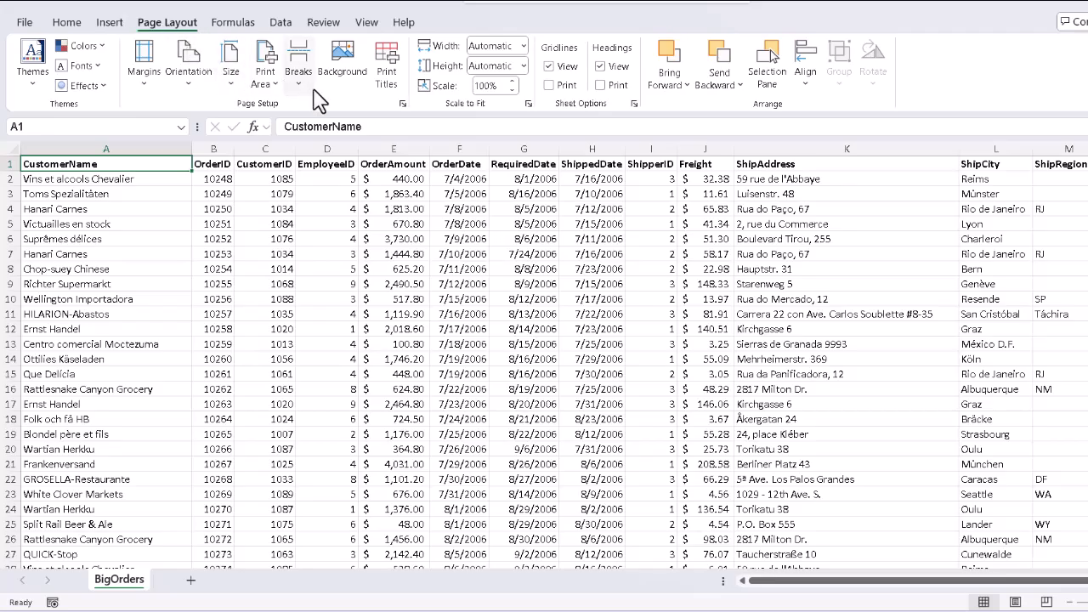
mouse_move(387, 63)
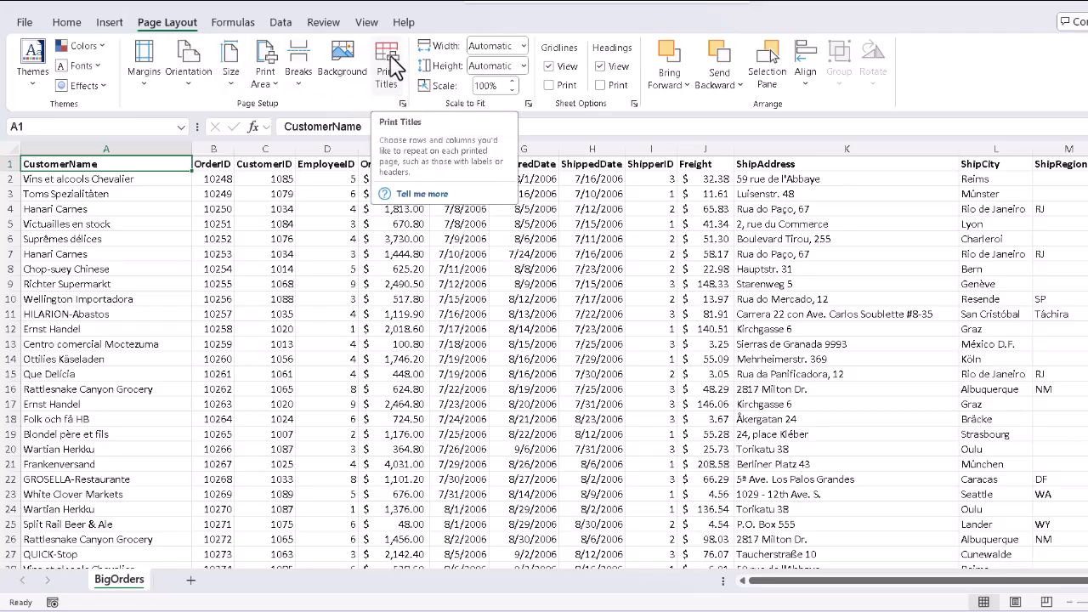
Step: In Print Titles, clear both the rows-to-repeat and columns-to-repeat fields
left_click(386, 60)
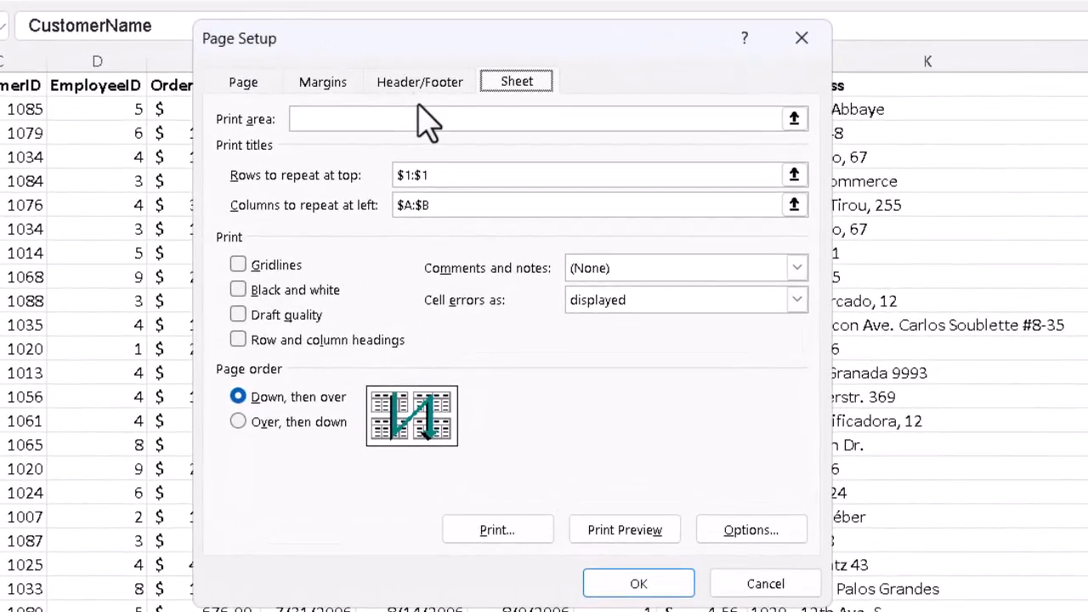
left_click(600, 176)
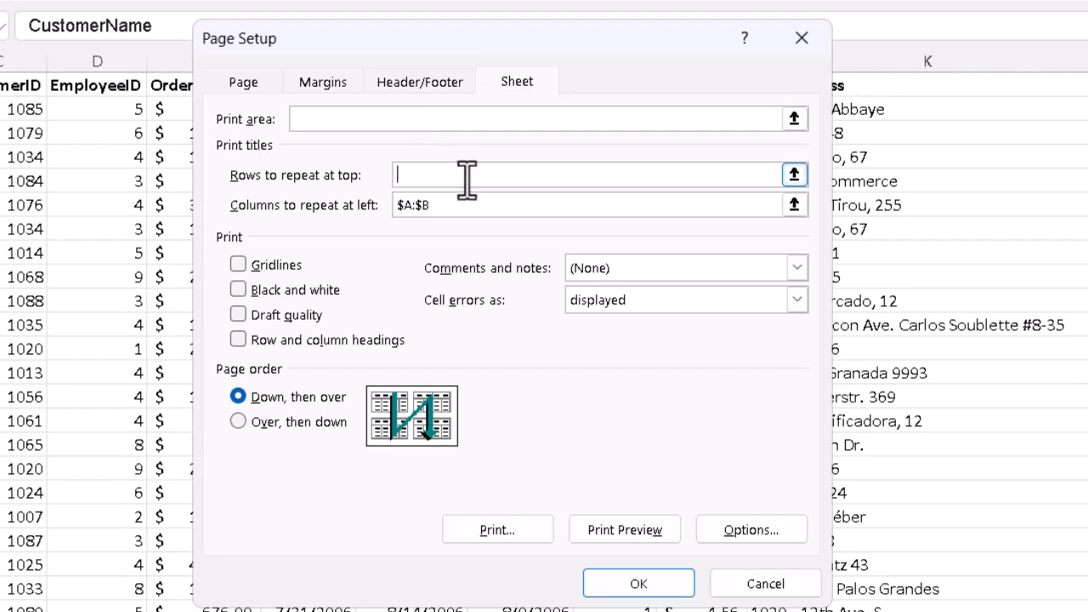
left_click(596, 204)
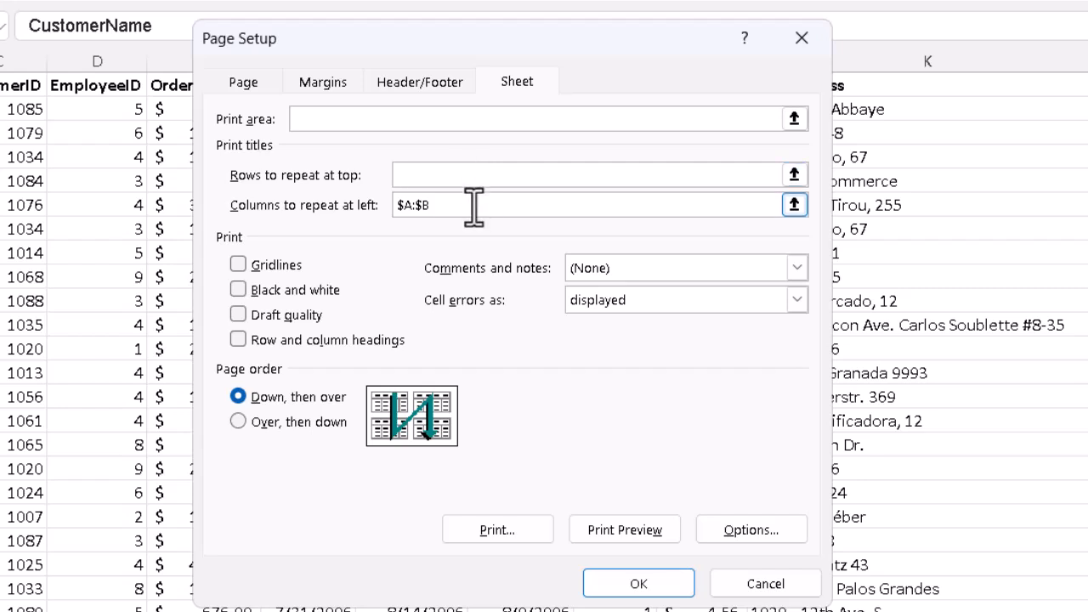
mouse_move(483, 230)
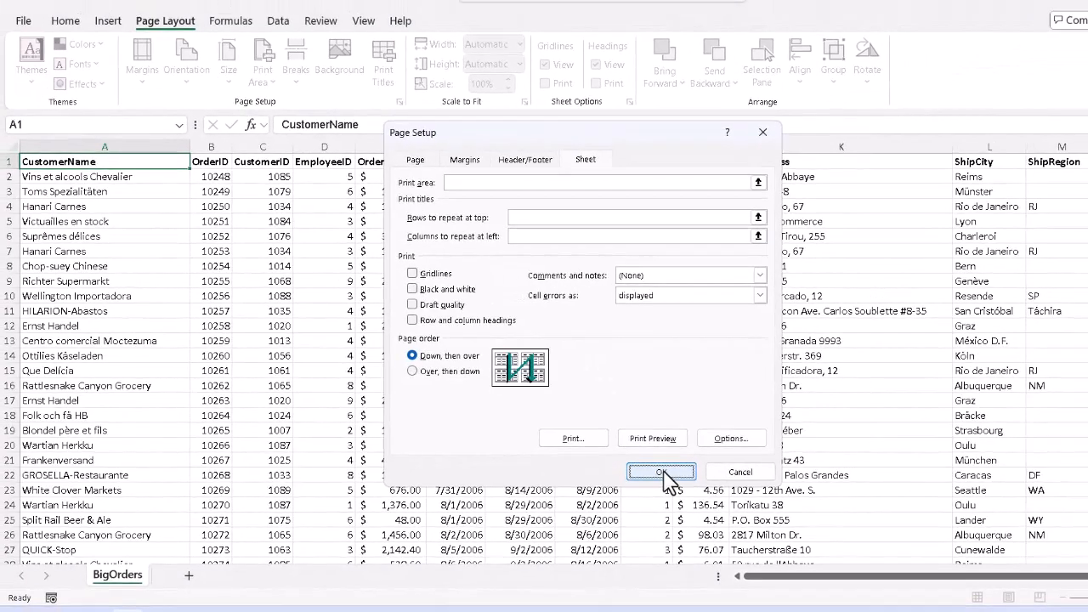
Step: Apply the cleared titles, verify the 54-page preview, and return to BigOrders
left_click(661, 472)
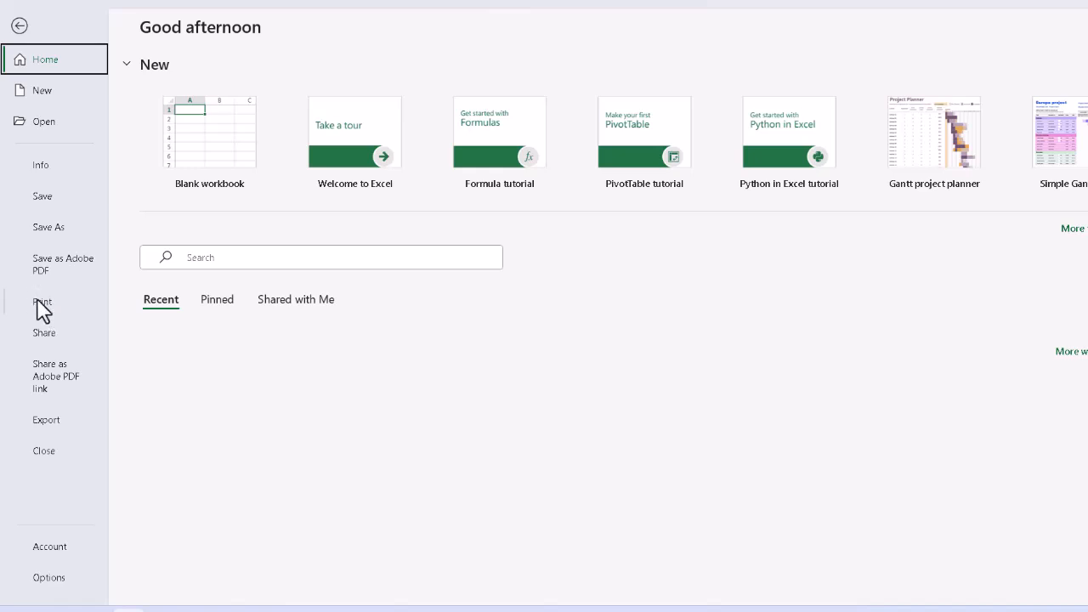
left_click(42, 301)
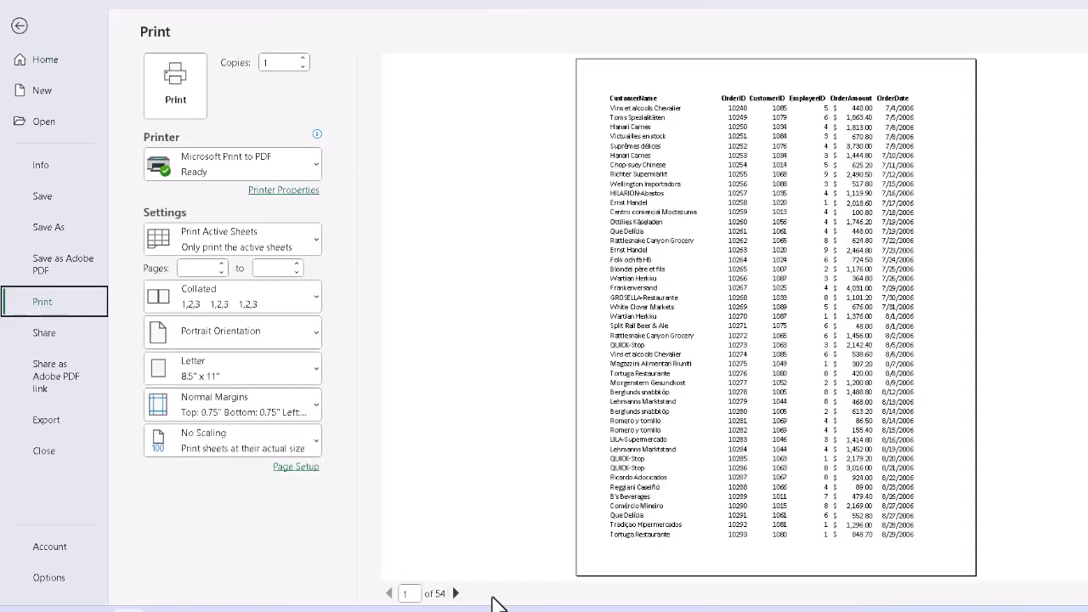
left_click(19, 25)
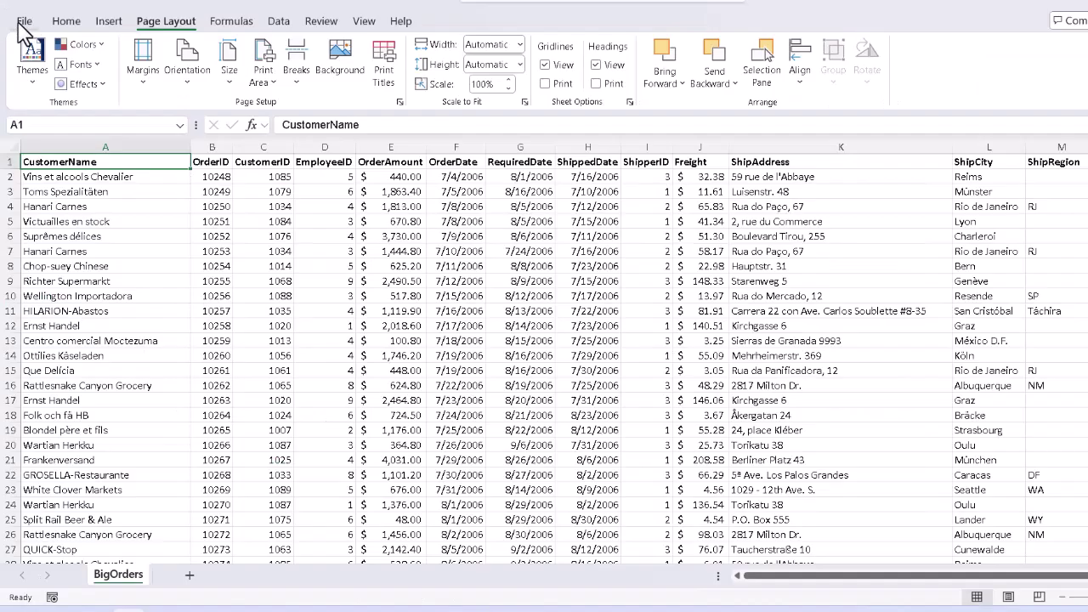